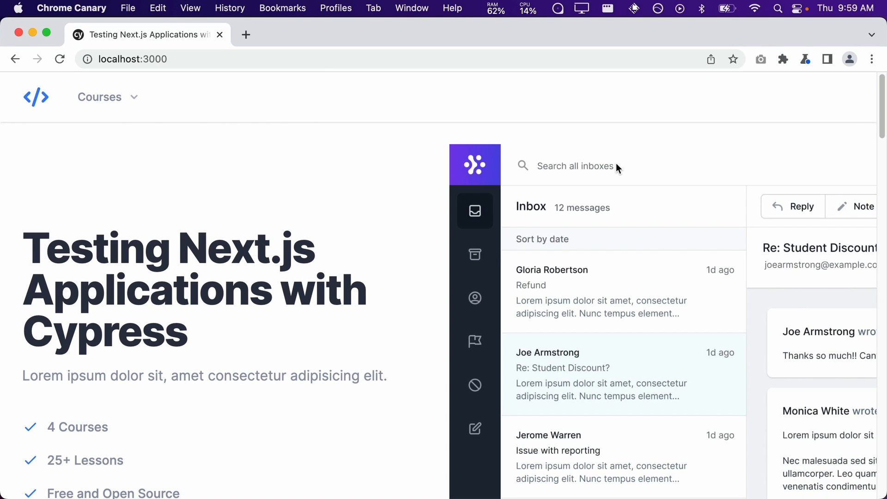
- Scroll the home page and open the Testing Your First Next.js Application course
scroll(down, 3)
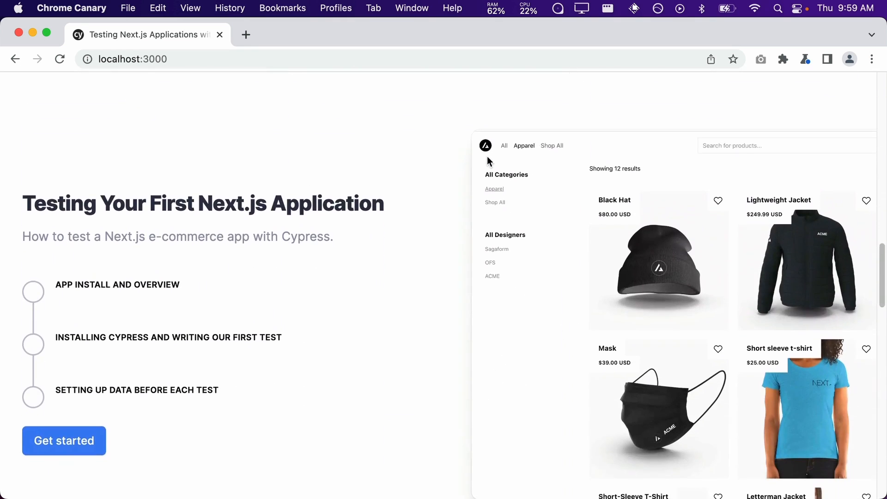
scroll(down, 3)
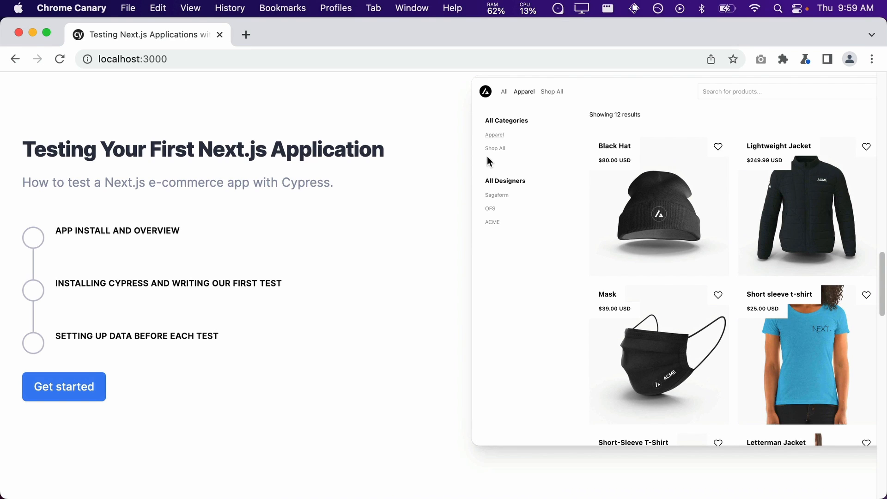
click(64, 387)
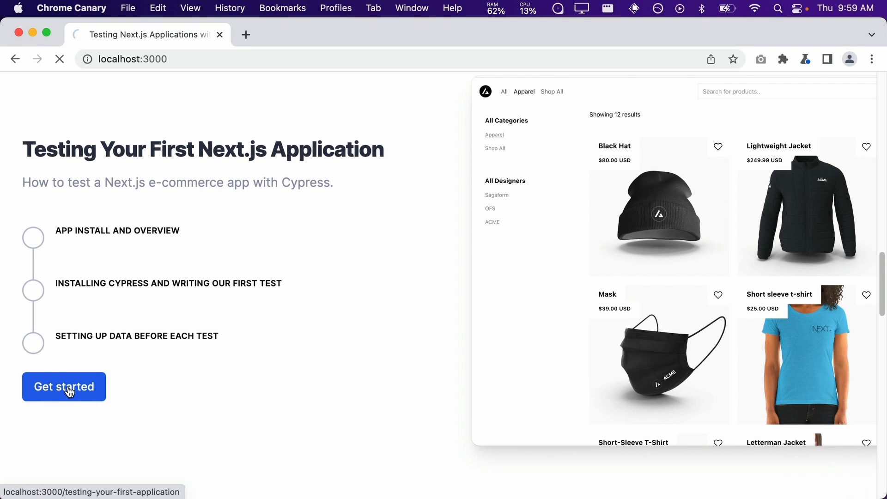
click(64, 386)
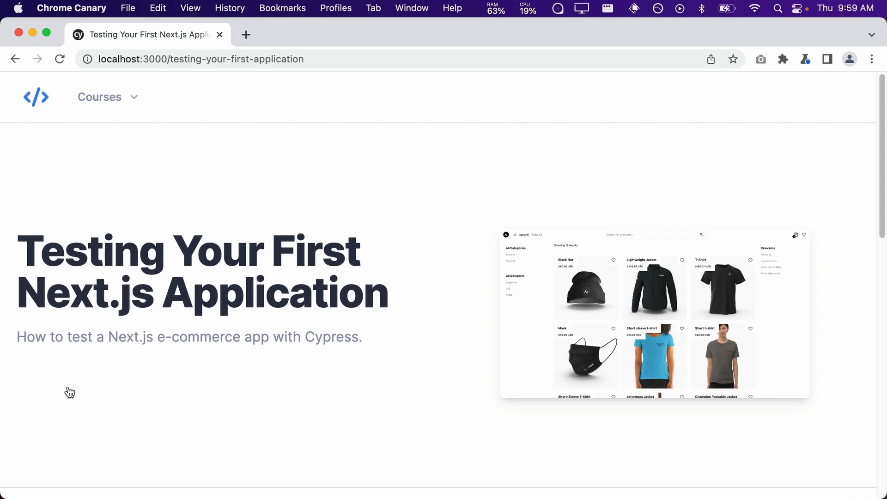
mouse_move(496, 205)
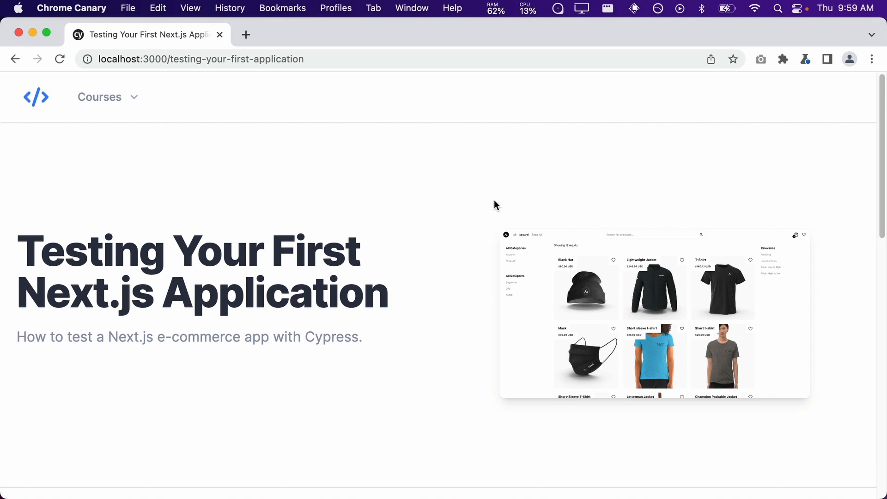
- Scroll the course landing page and start the course at its first lesson
scroll(down, 3)
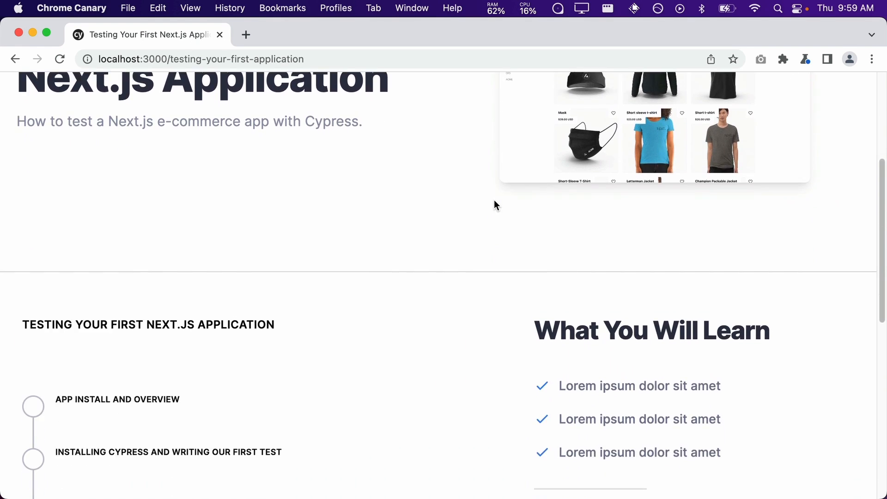
scroll(down, 3)
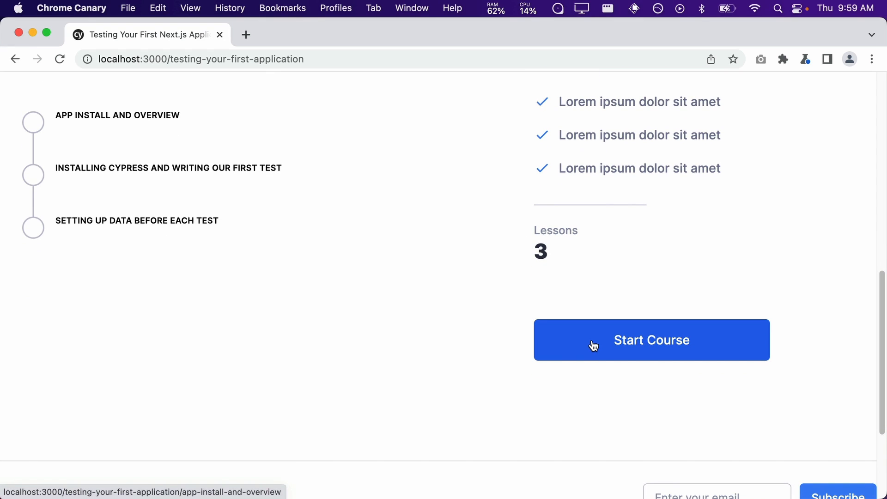
click(651, 340)
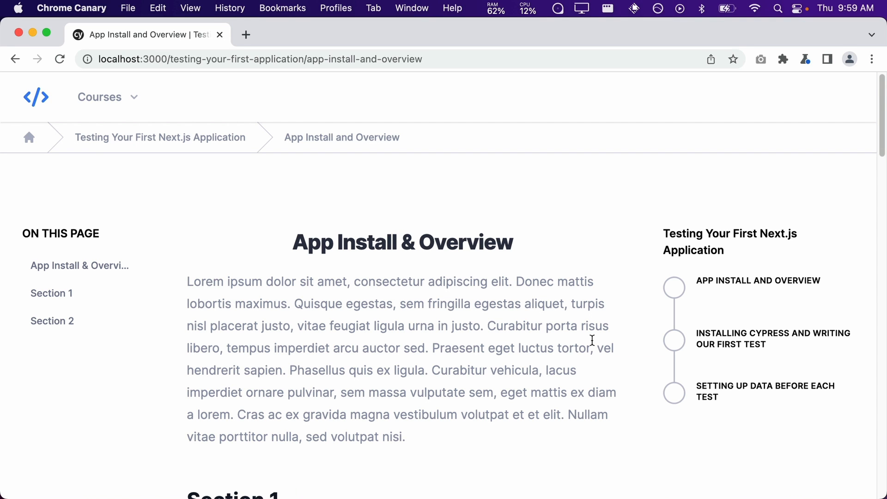
- Scroll down to the lesson quiz and answer it with True
scroll(down, 3)
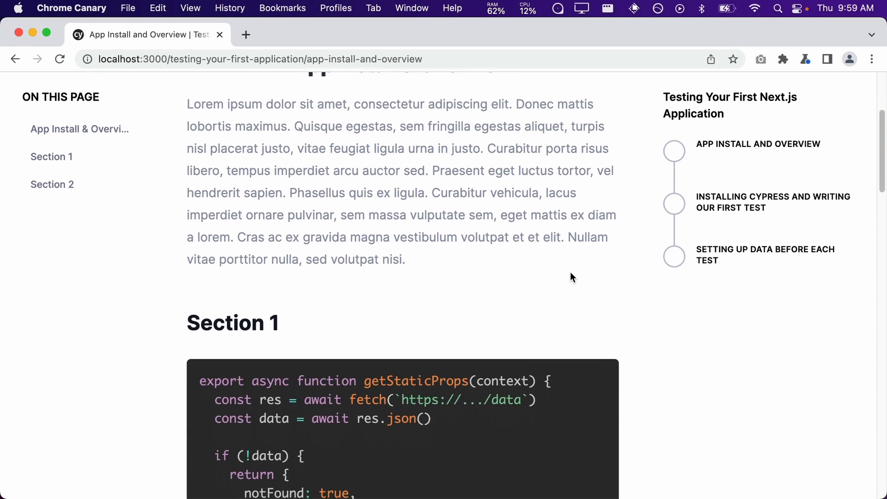
scroll(down, 3)
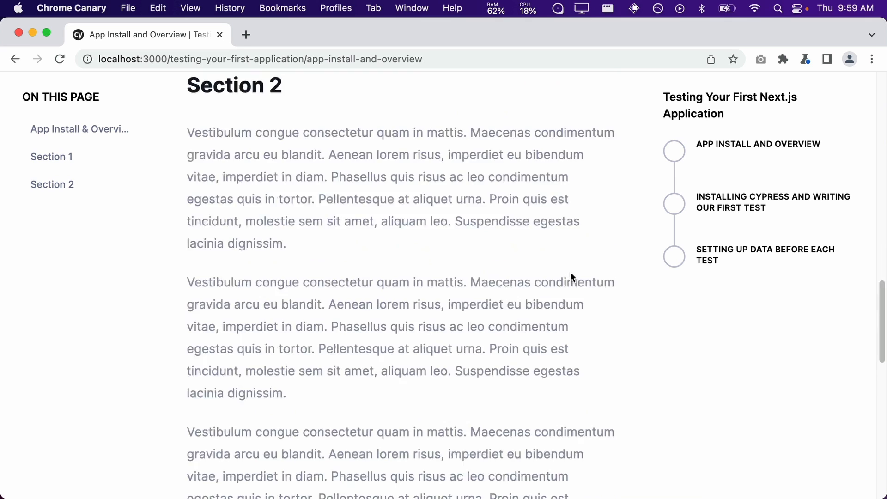
scroll(down, 3)
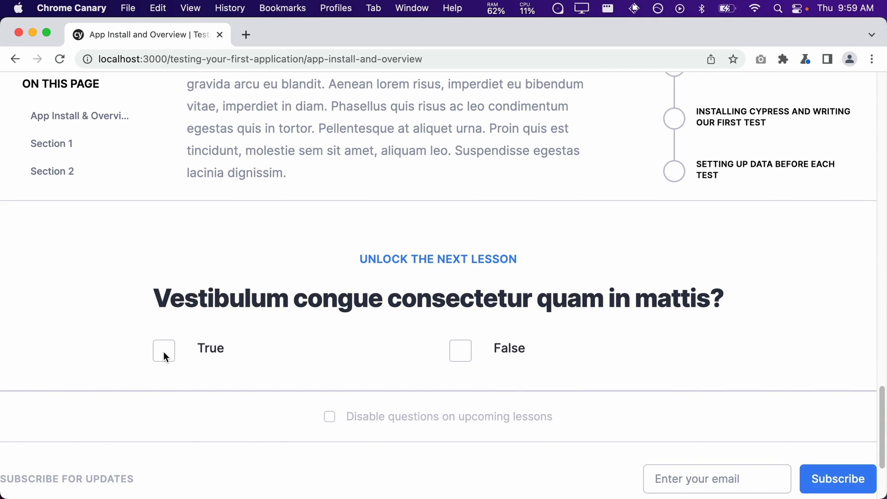
click(164, 351)
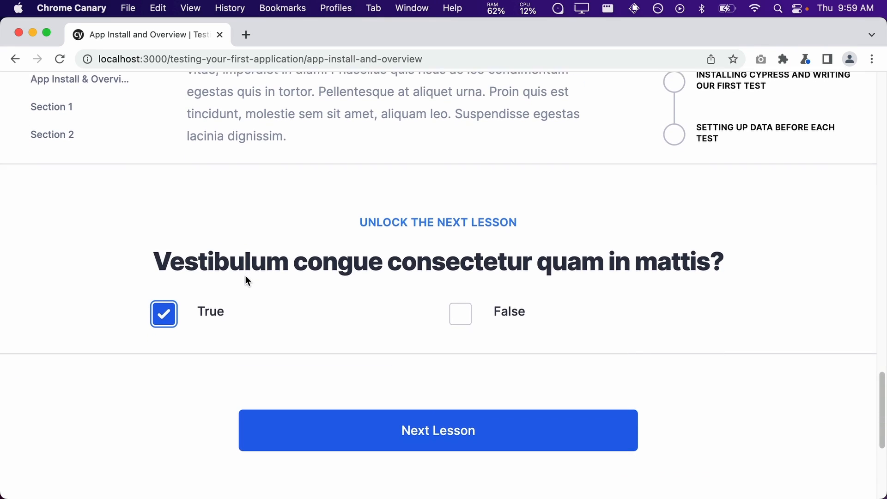
scroll(down, 3)
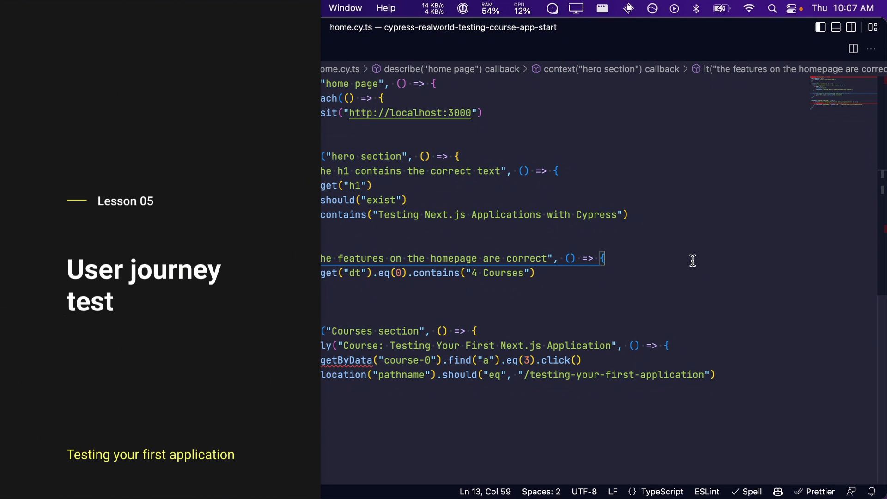
- Create a new file named user-journey.cy.ts in the cypress/e2e folder
click(17, 50)
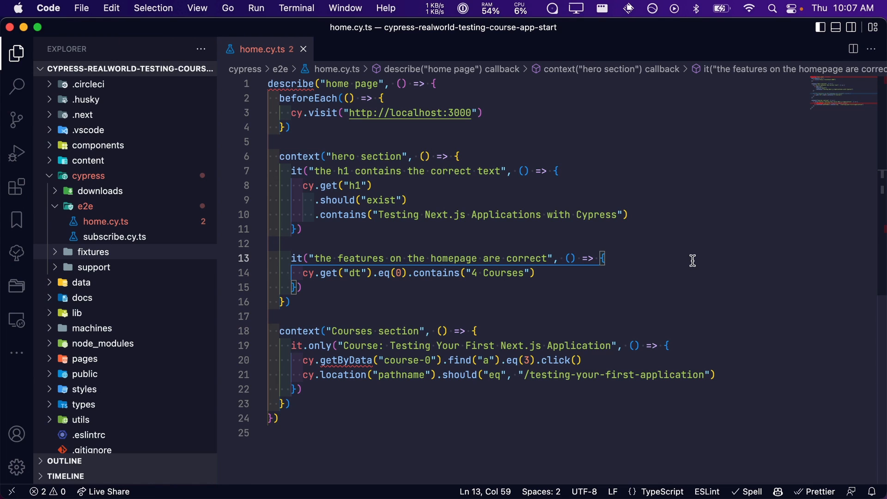
right_click(86, 206)
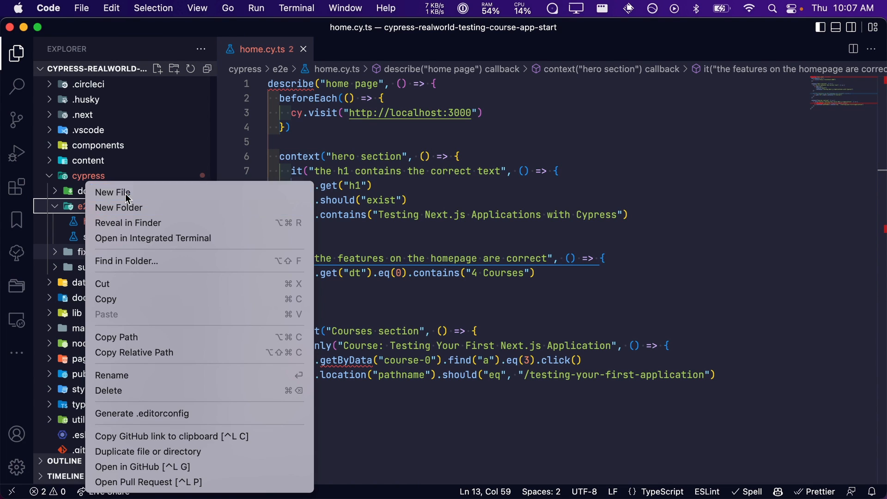
click(112, 192)
text(user-journey.cy.ts)
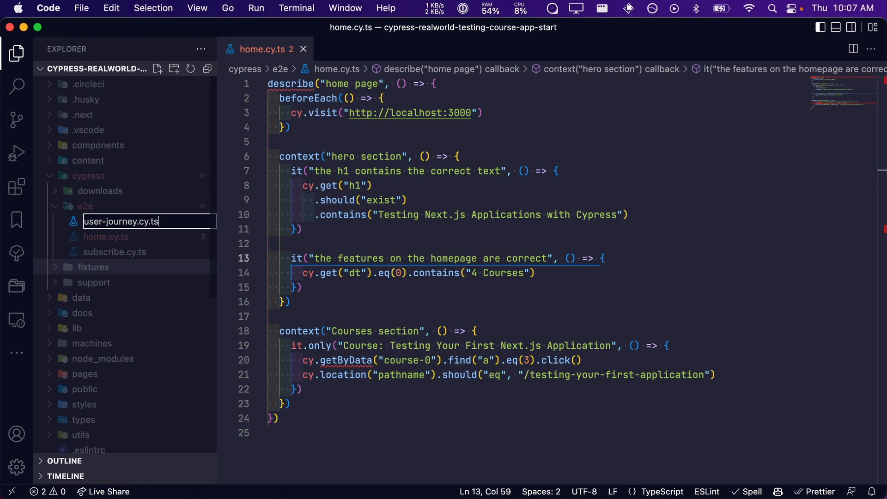
key(Enter)
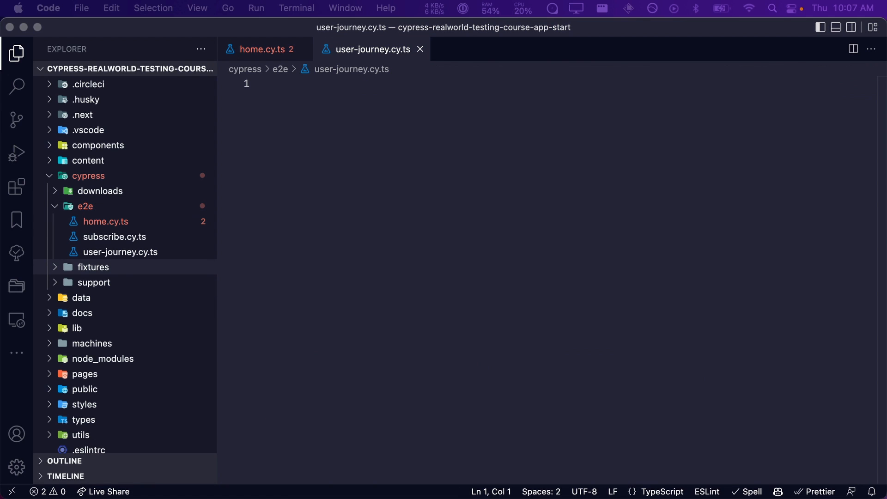
- Write the "User Journey" describe block with an empty test, save, and return to home.cy.ts
text(describe("User Journey", () => {)
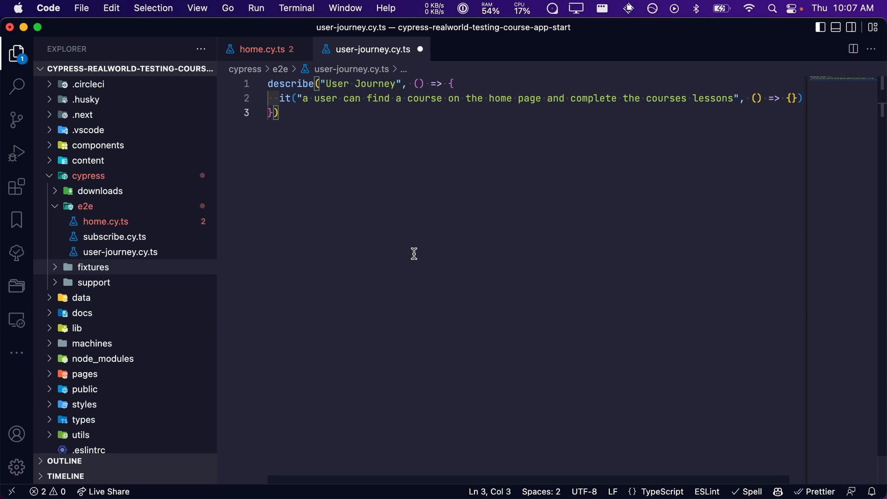
key(Enter)
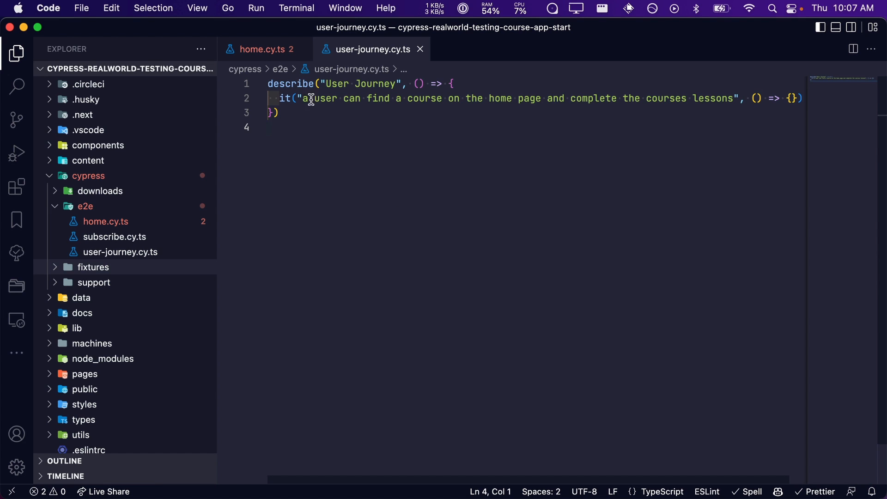
click(262, 48)
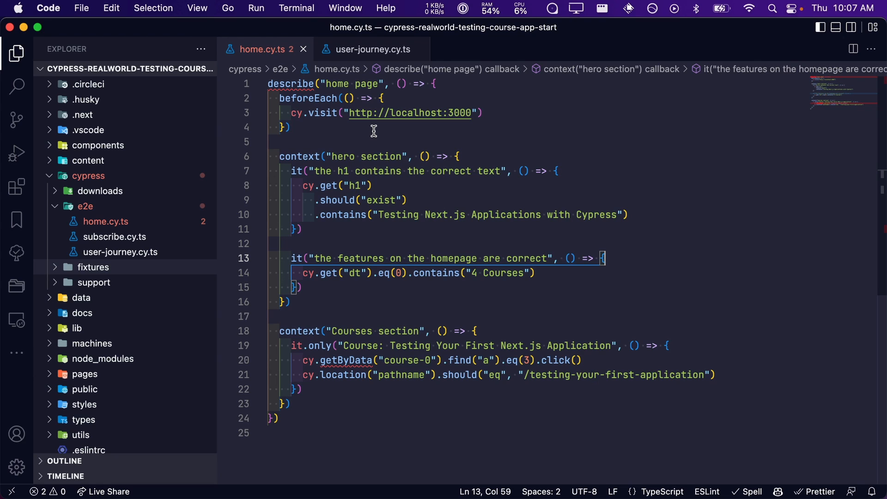
mouse_move(569, 249)
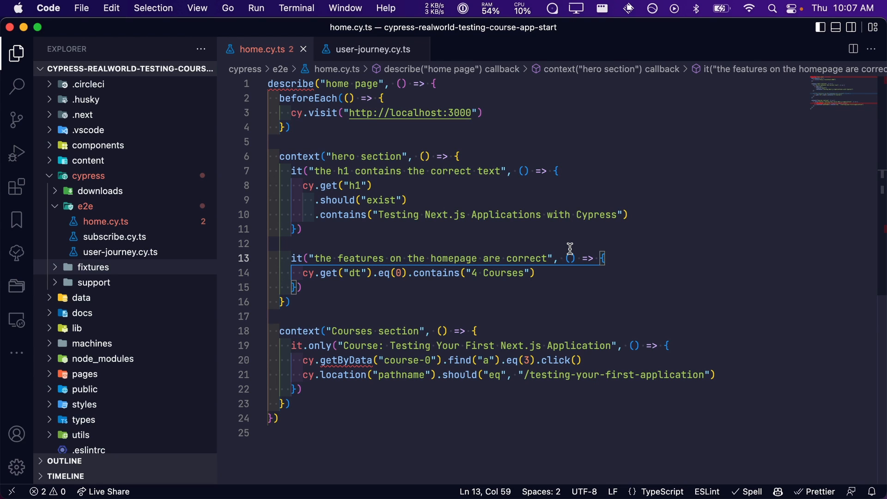
mouse_move(471, 344)
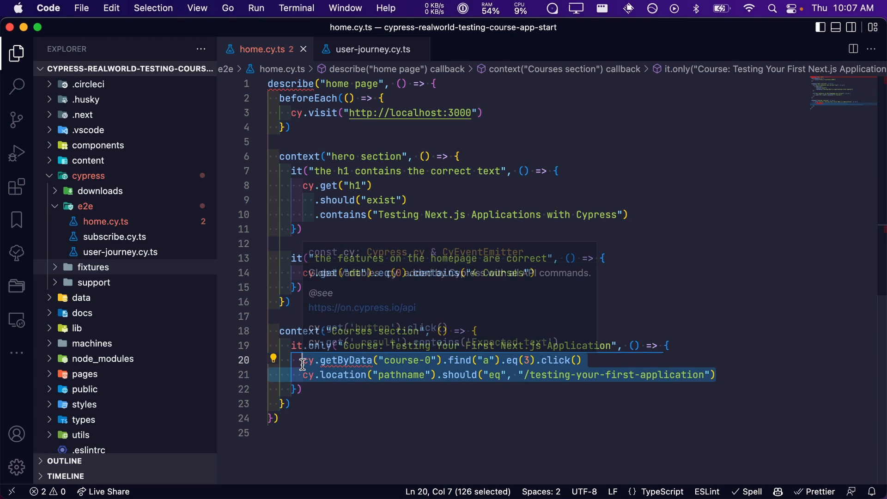
click(373, 49)
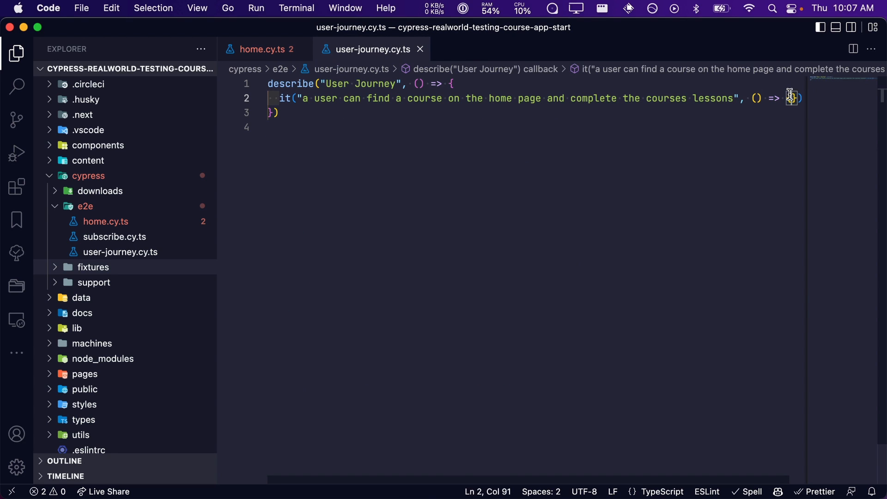
text(cy.getByData("course-0").find("a").eq(3).click())
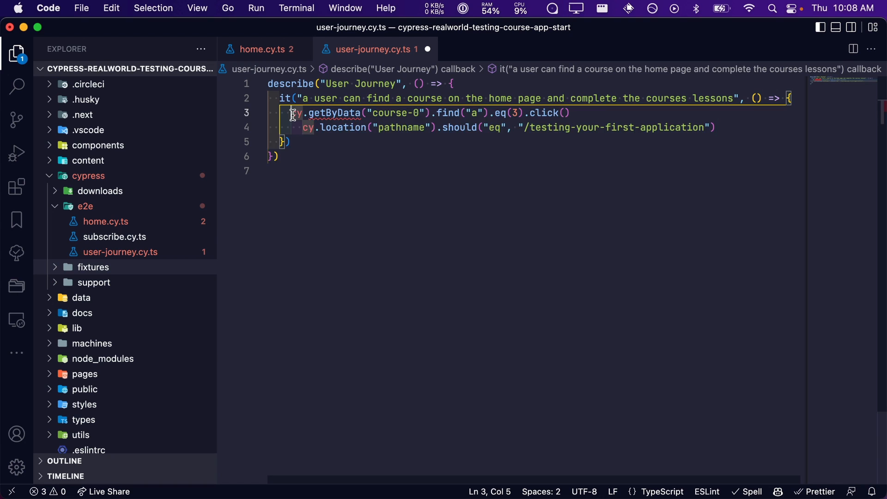
key(Enter)
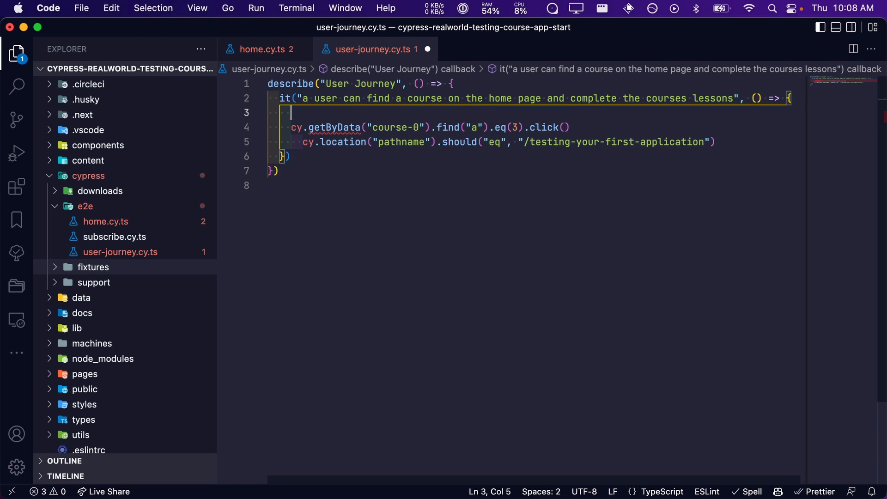
text(cy.visit(:)
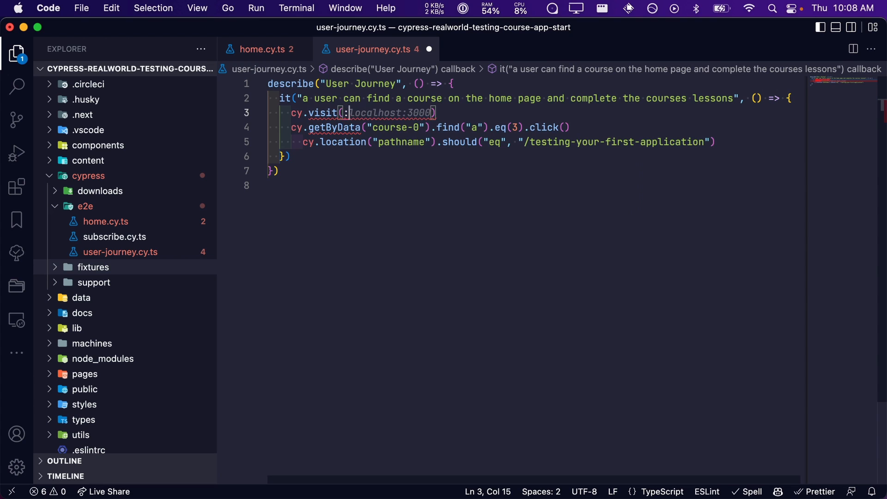
text("http://localhost:3000")
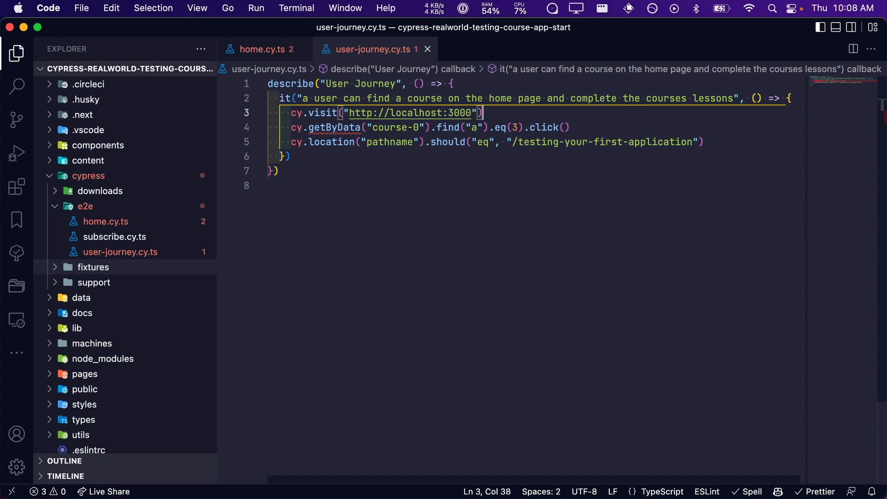
mouse_move(199, 299)
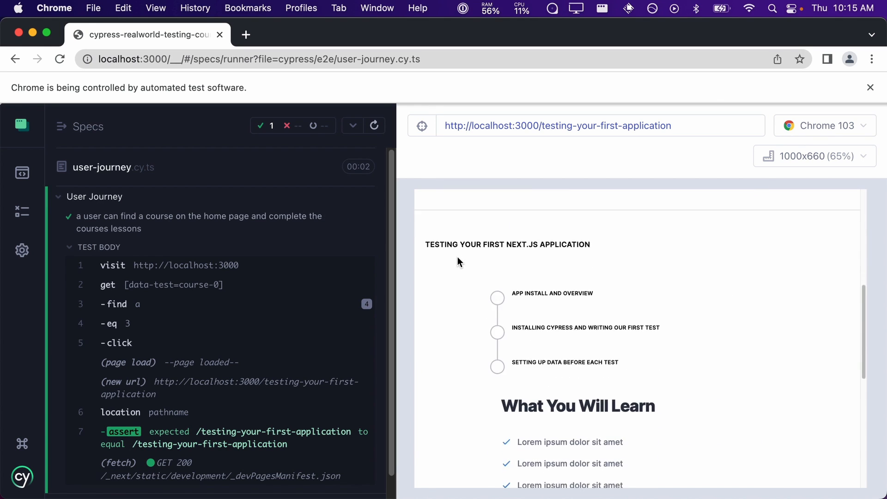
- Scroll the passing run's app preview in Cypress, then switch back to VS Code
scroll(down, 3)
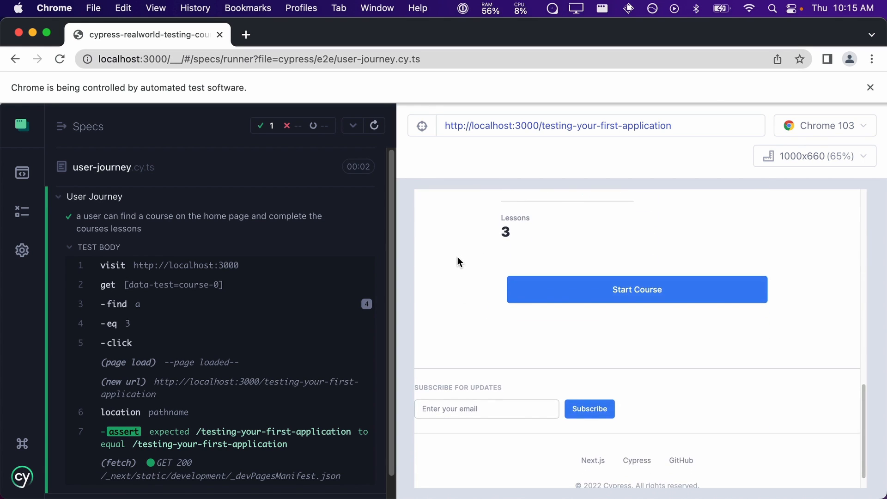
mouse_move(434, 133)
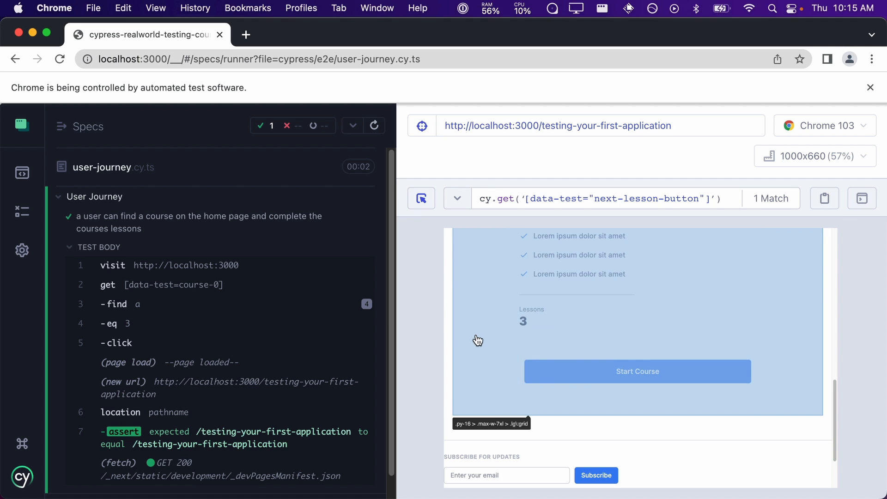
mouse_move(429, 332)
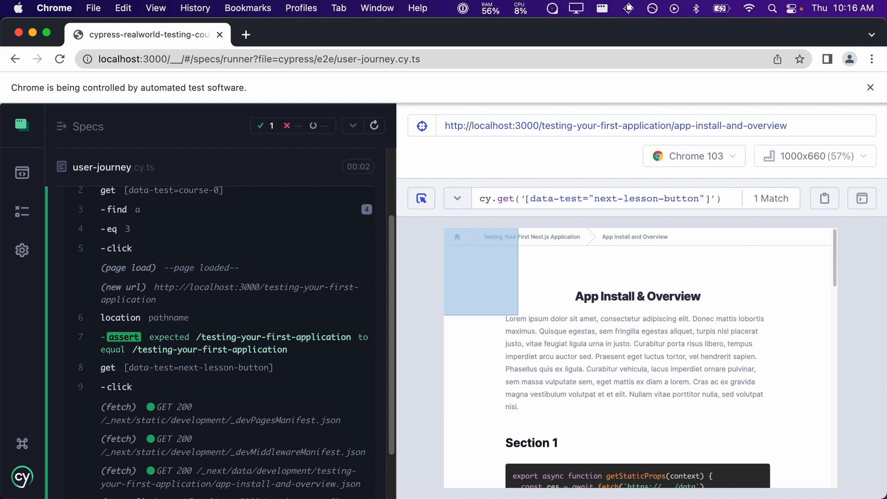
mouse_move(408, 331)
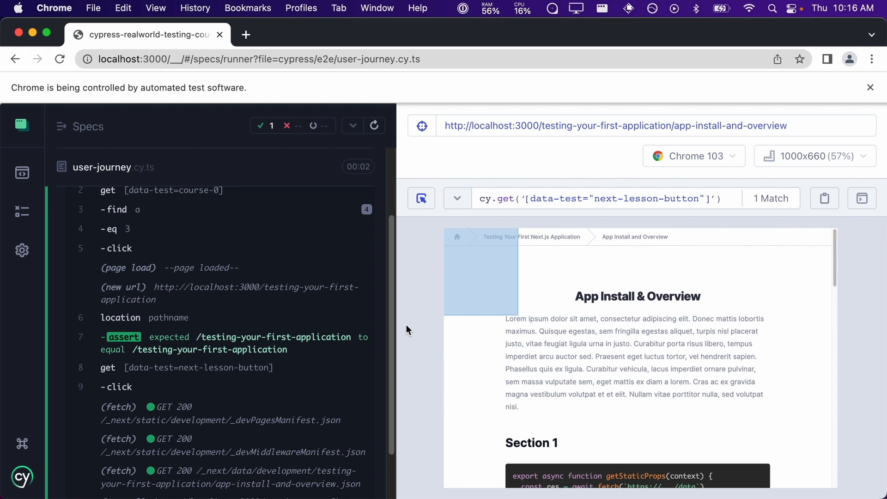
key(cmd+tab)
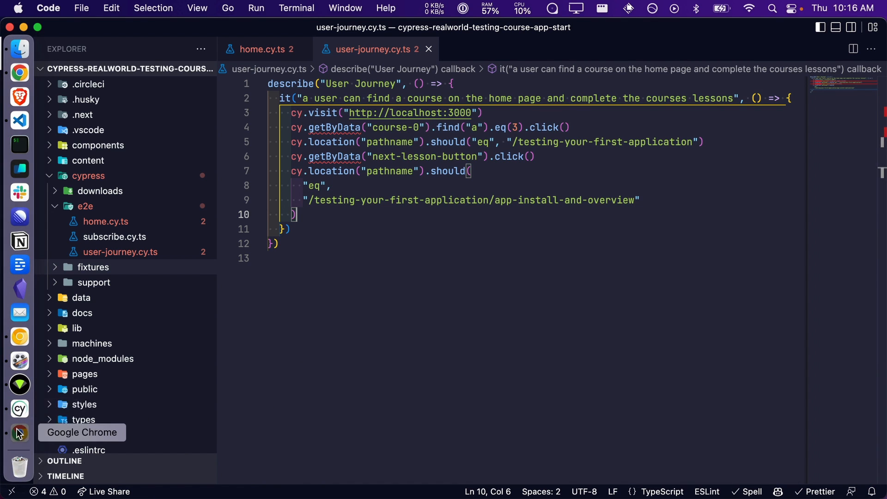
- Return to Chrome's test runner and scroll the preview down to the quiz
click(19, 433)
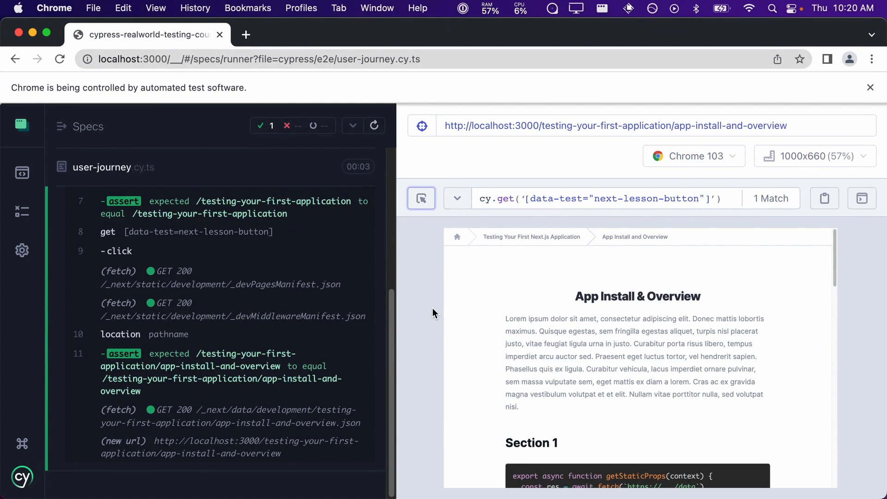
scroll(down, 3)
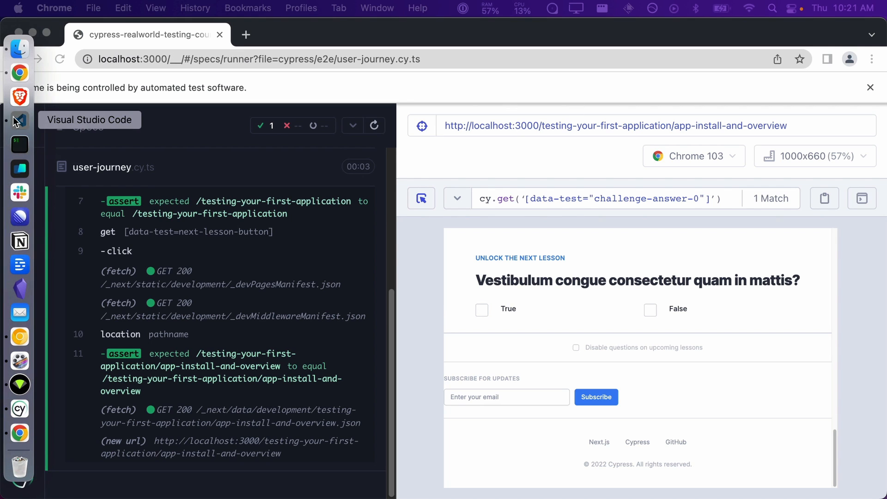
- Add the challenge-answer-0 click and the next-lesson-button exist-and-click step to the spec
click(19, 121)
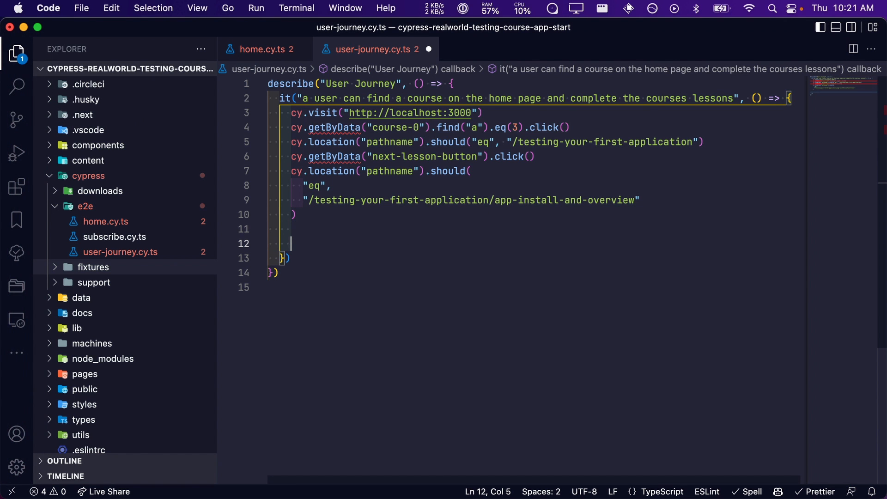
text(cy.getByData("challenge-answer-0").click())
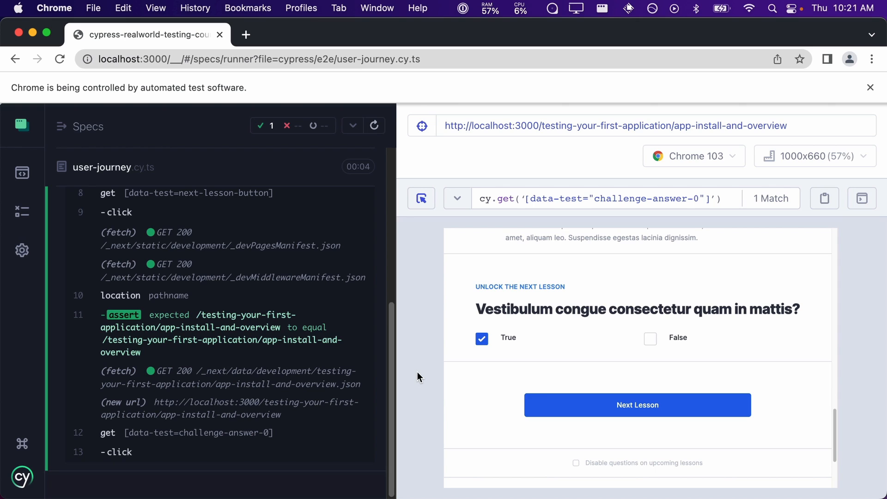
click(420, 198)
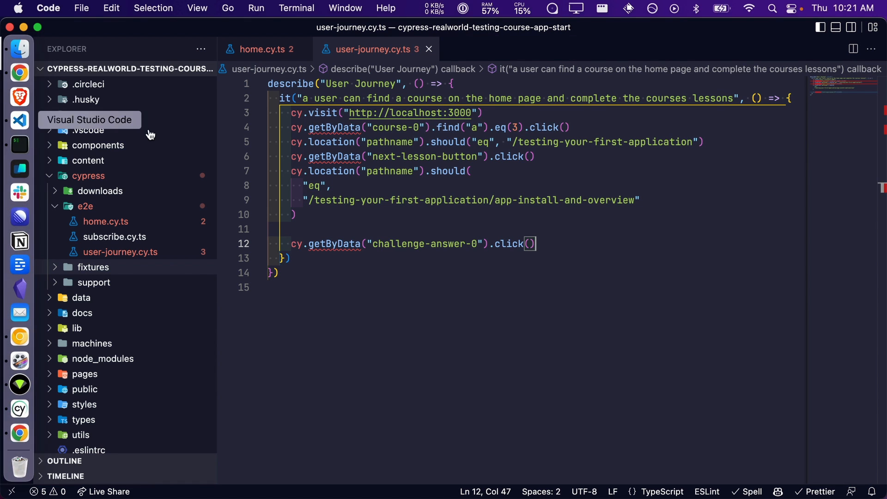
text(cy.getByData("next-lesson-button").should("exist").click())
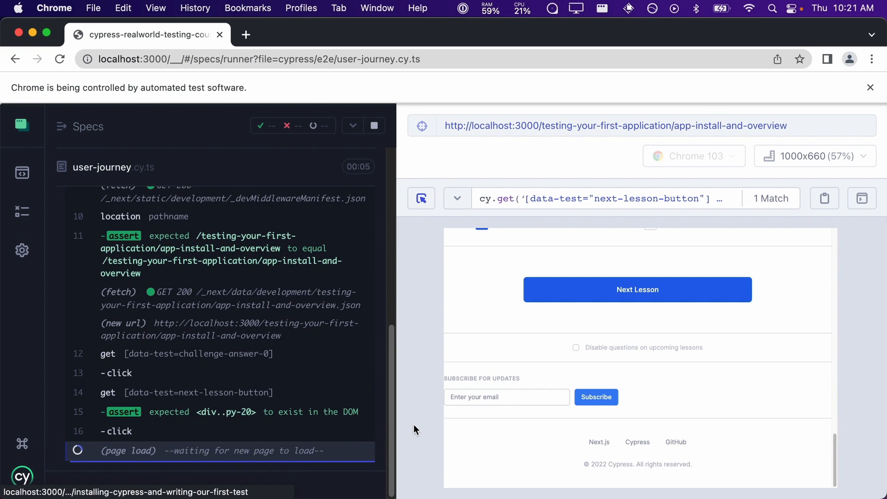
click(637, 289)
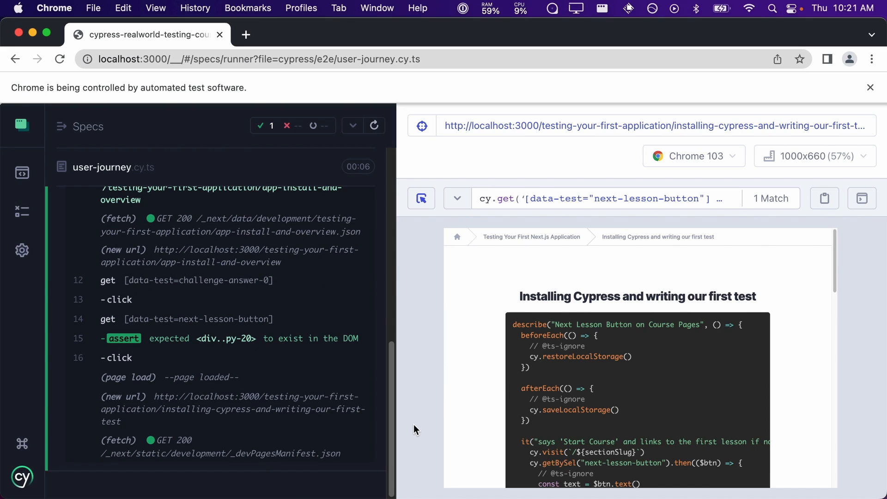